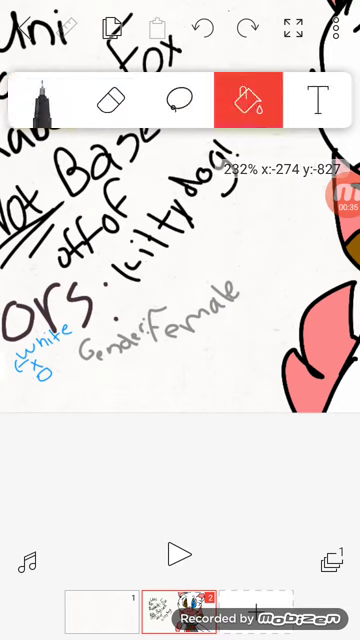
Add a blank frame after the OC reference sheet frame.
left_click(40, 100)
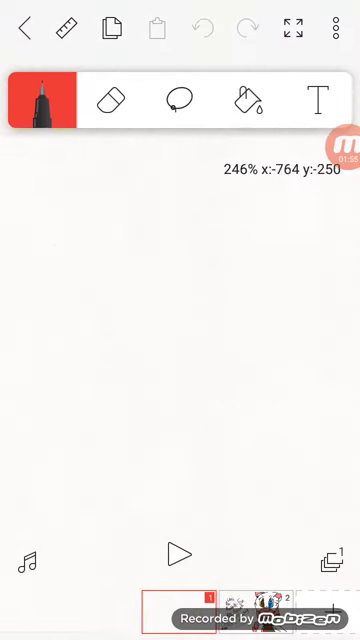
Set the drawing colour to magenta from the brush colour picker.
left_click(40, 100)
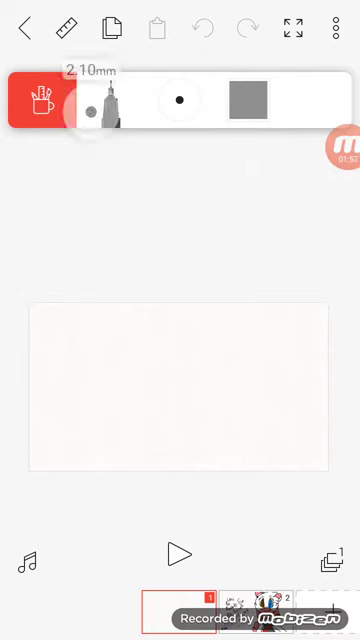
left_click(246, 96)
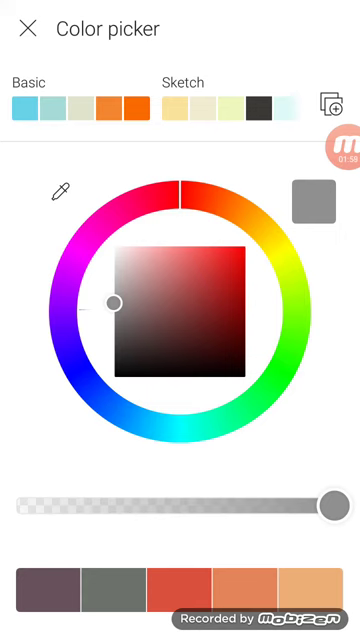
left_click(28, 28)
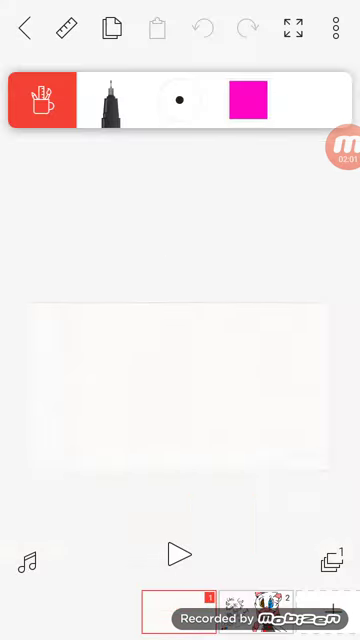
Hand-letter the handle in magenta, then undo all the strokes.
left_click_drag(140, 256, 180, 420)
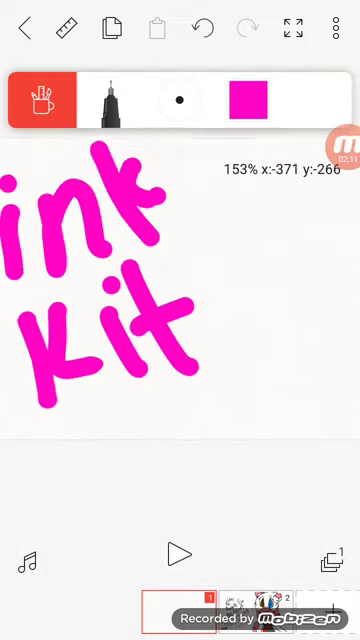
left_click(202, 28)
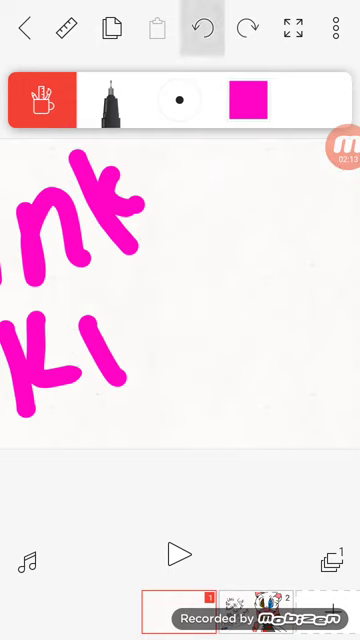
left_click(200, 28)
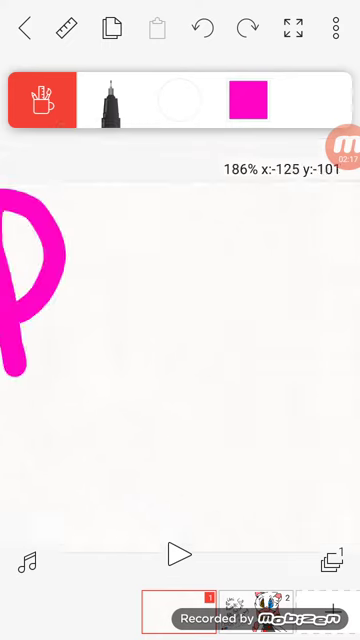
left_click(320, 100)
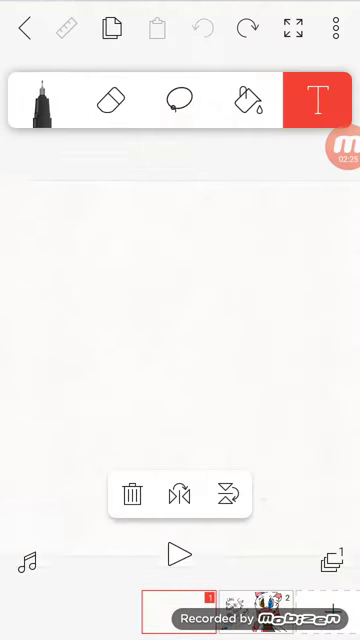
Insert the text 'pink kittycat' into the frame and return to the reference sheet.
left_click(322, 100)
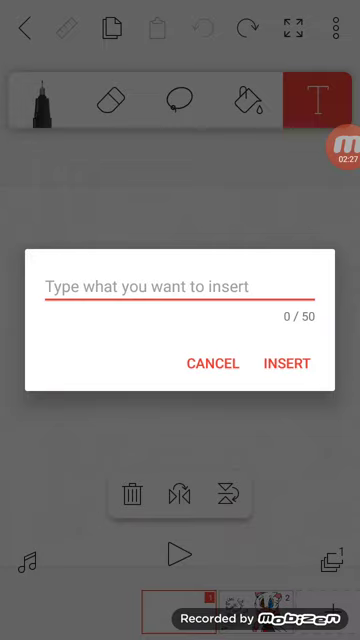
type("pink kitty")
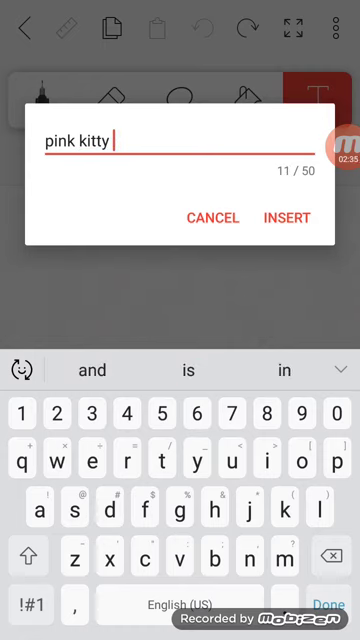
type("cat")
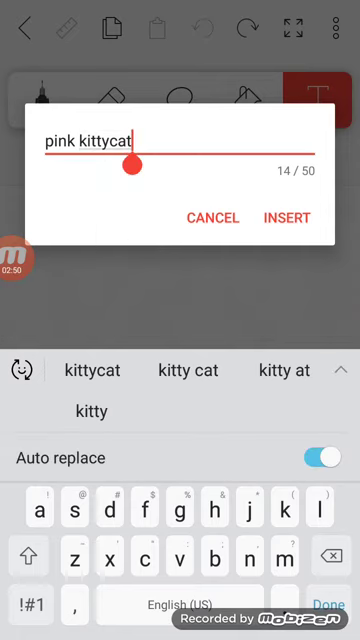
left_click(288, 218)
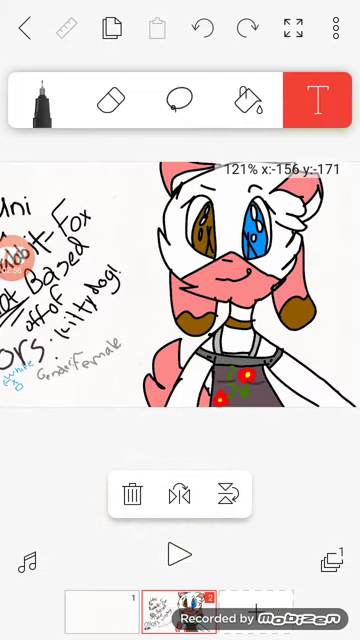
left_click(40, 100)
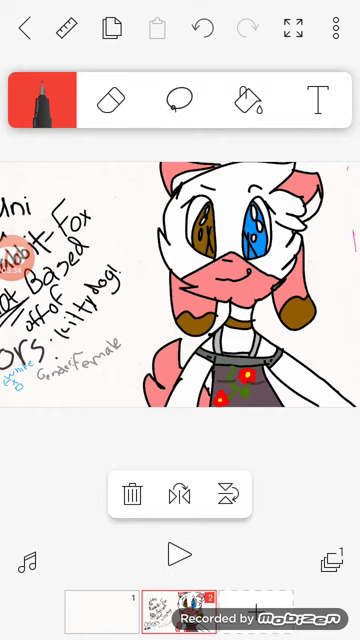
left_click(110, 100)
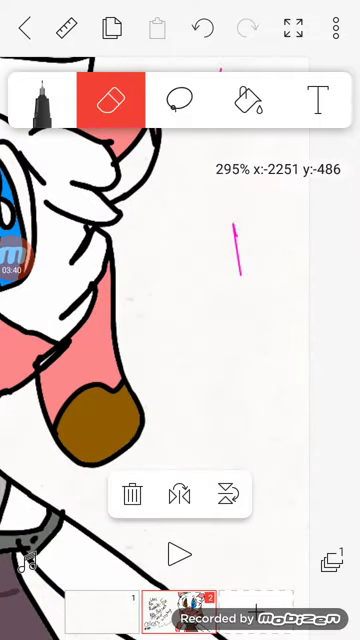
left_click(40, 100)
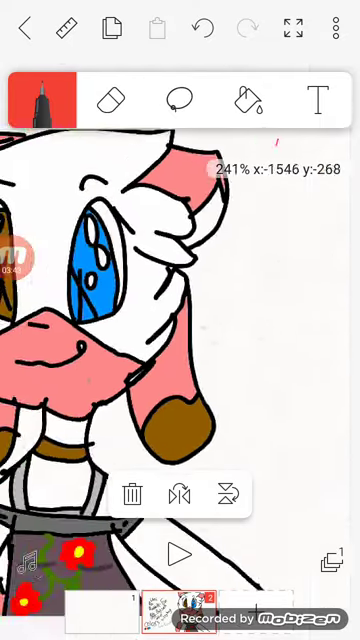